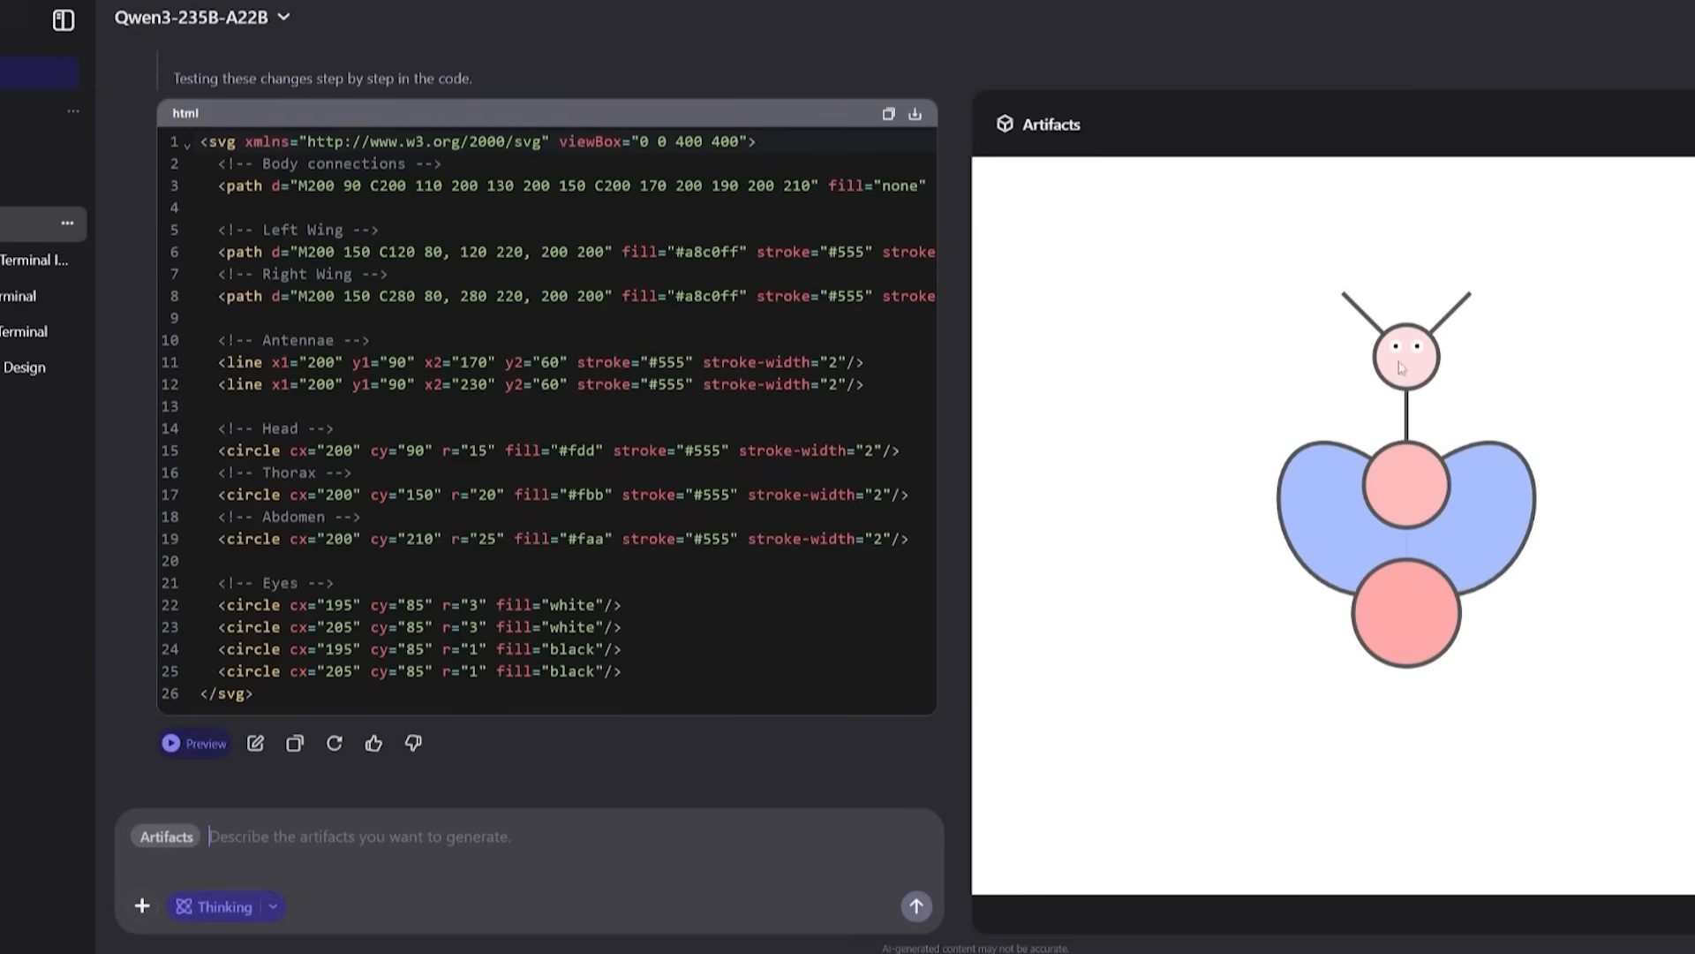
mouse_move(1319, 665)
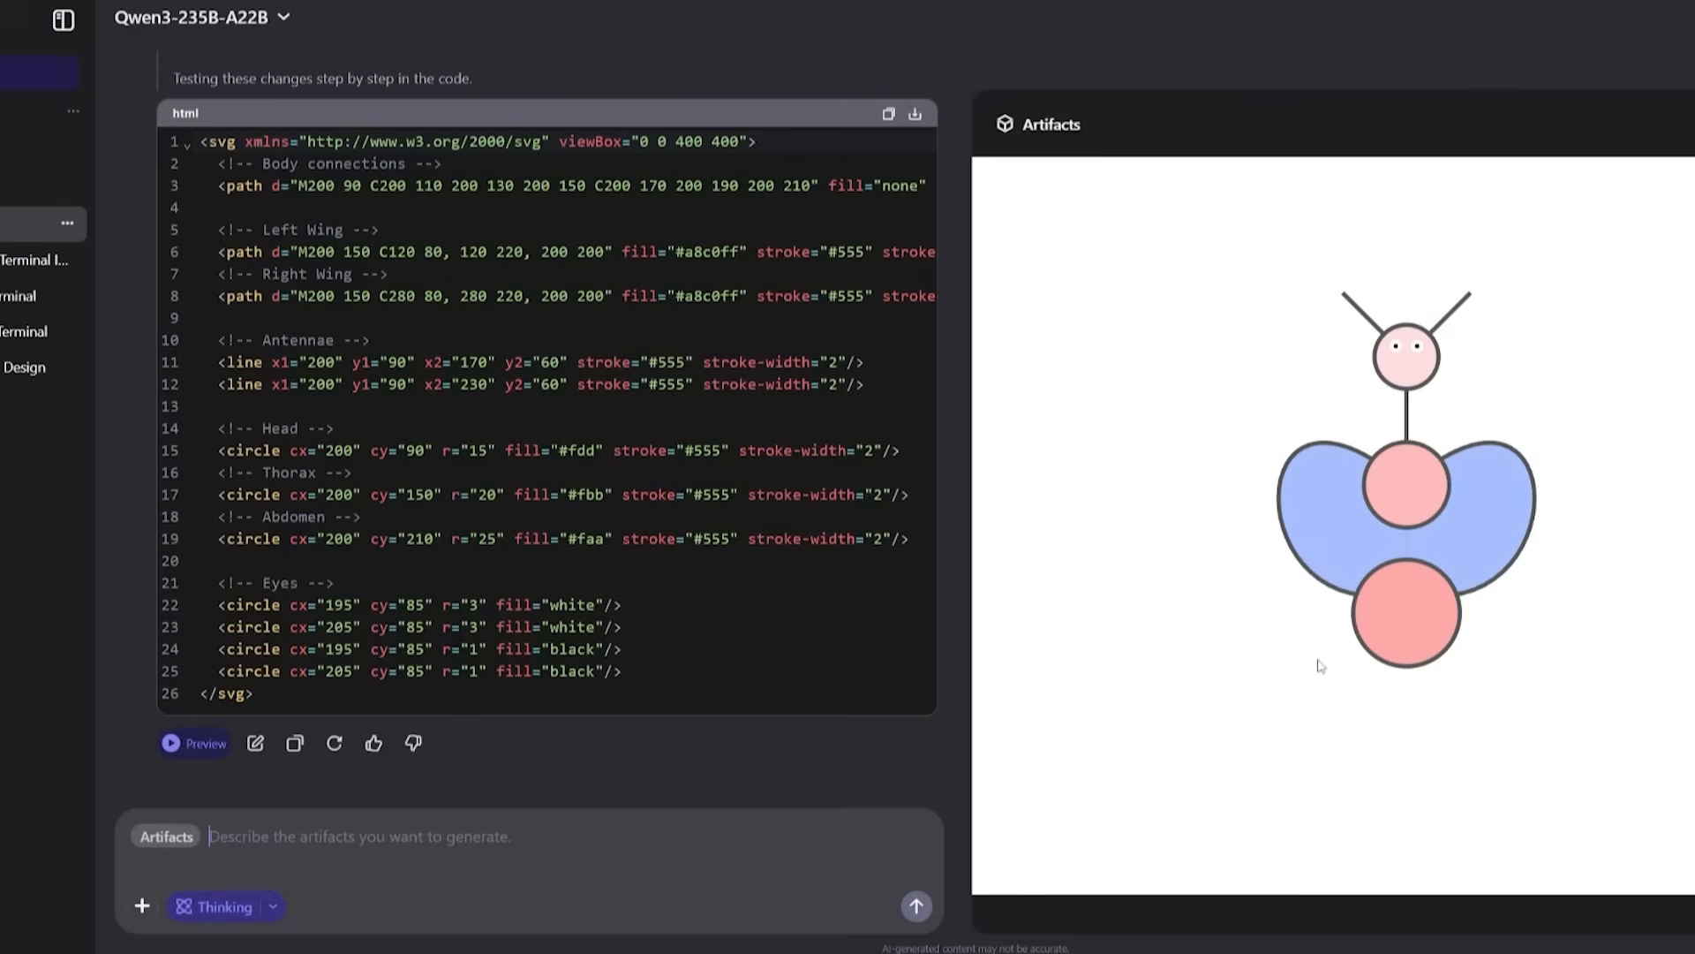